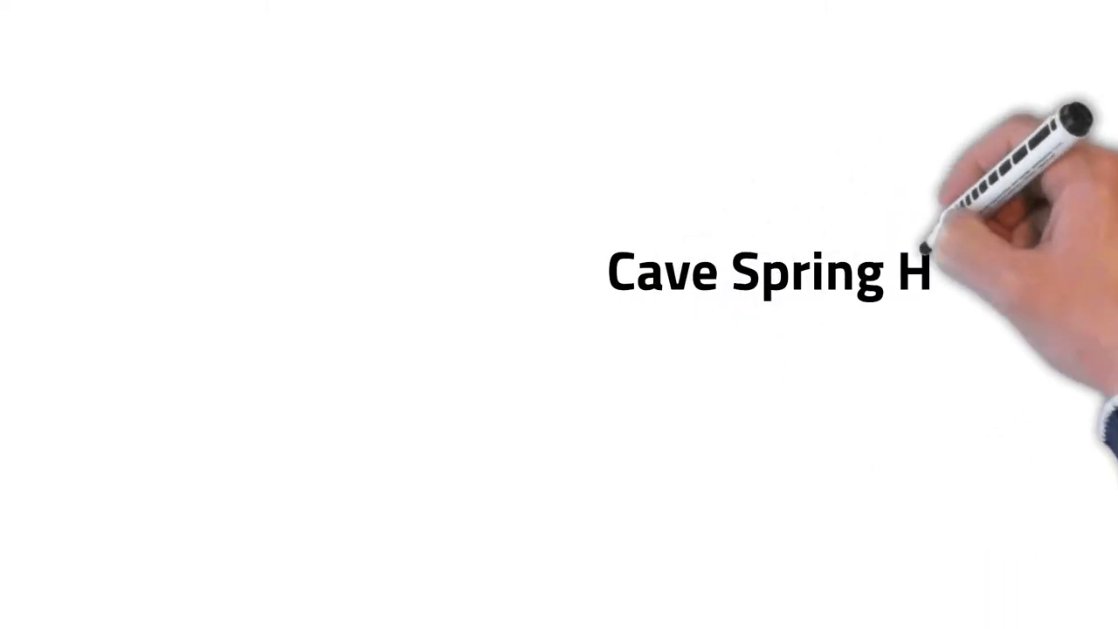
text(ollow)
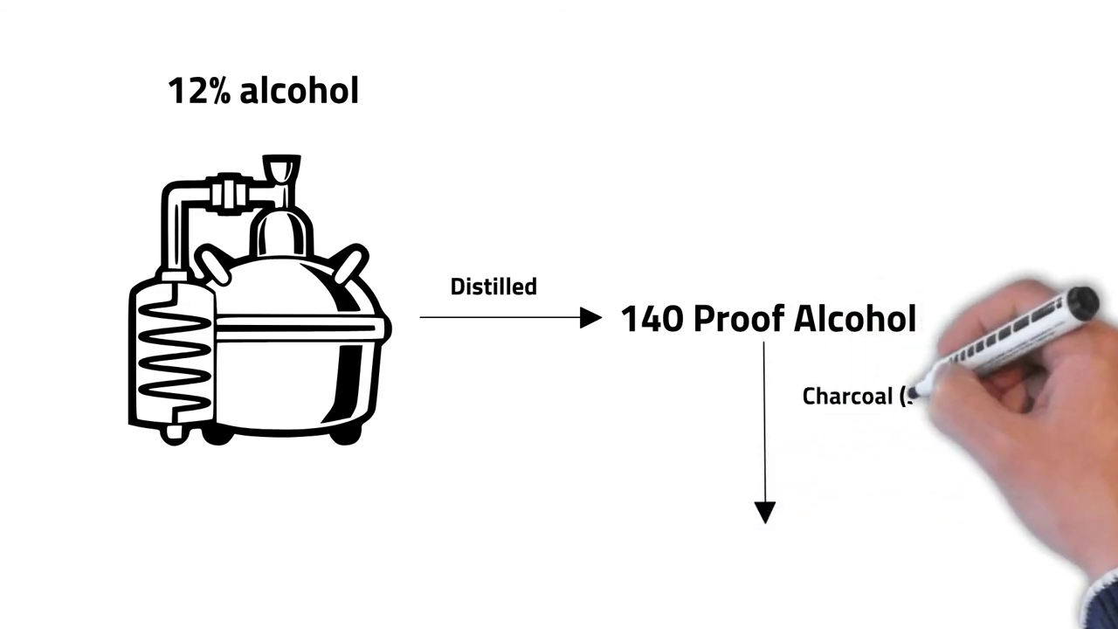
text(Maple) f)
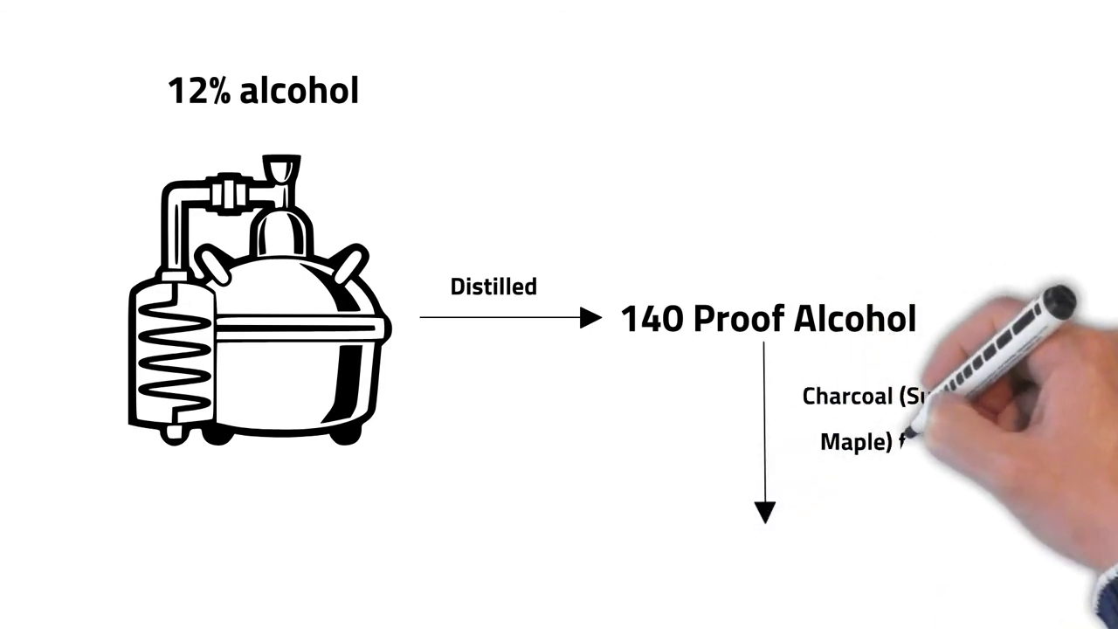